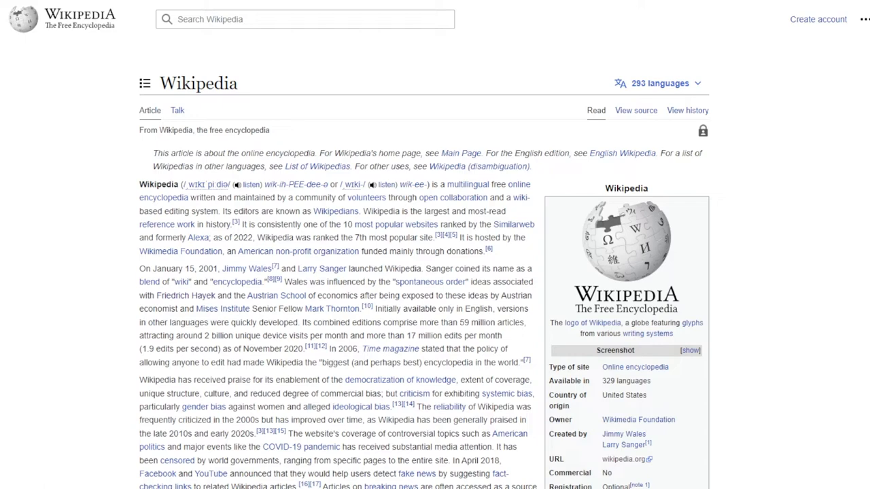
scroll(down, 3)
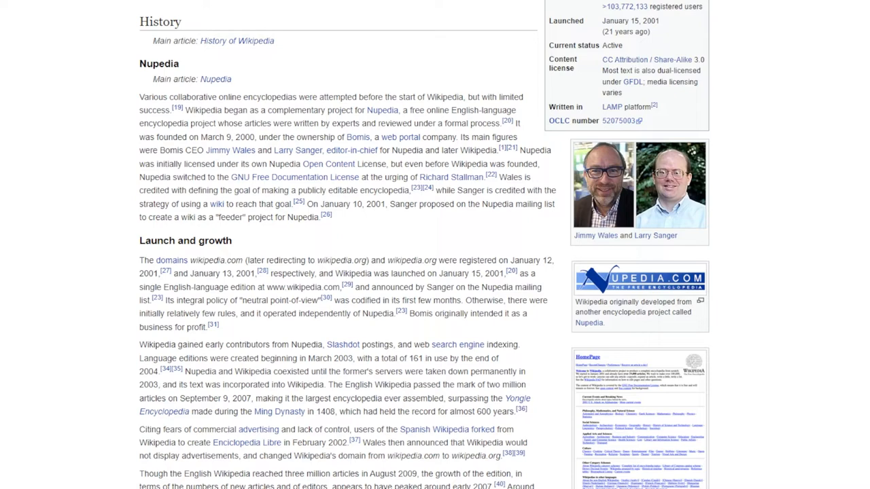
scroll(down, 3)
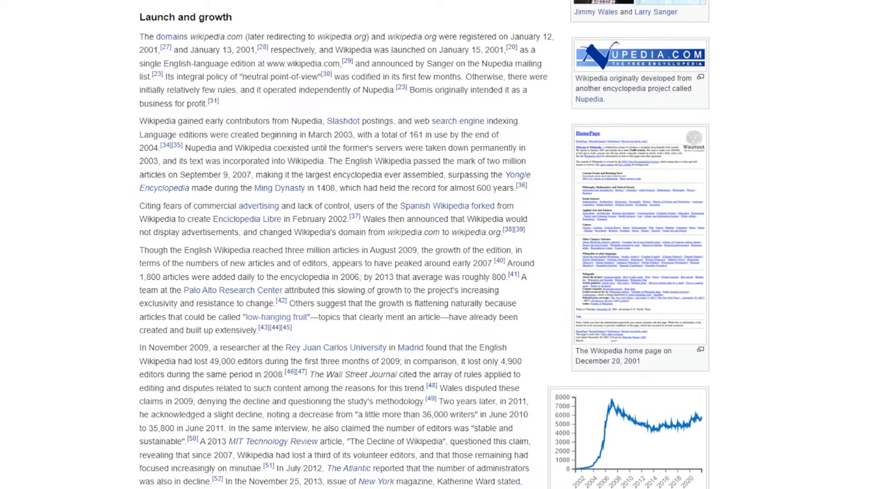
scroll(down, 3)
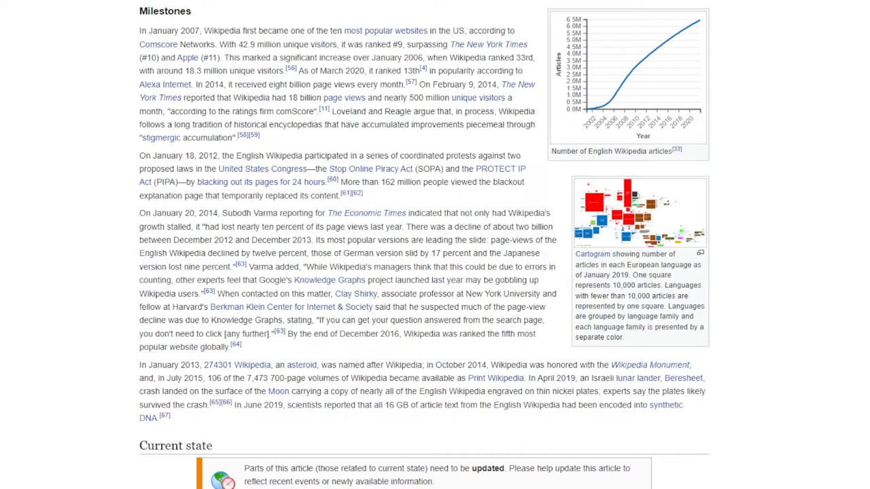
scroll(down, 3)
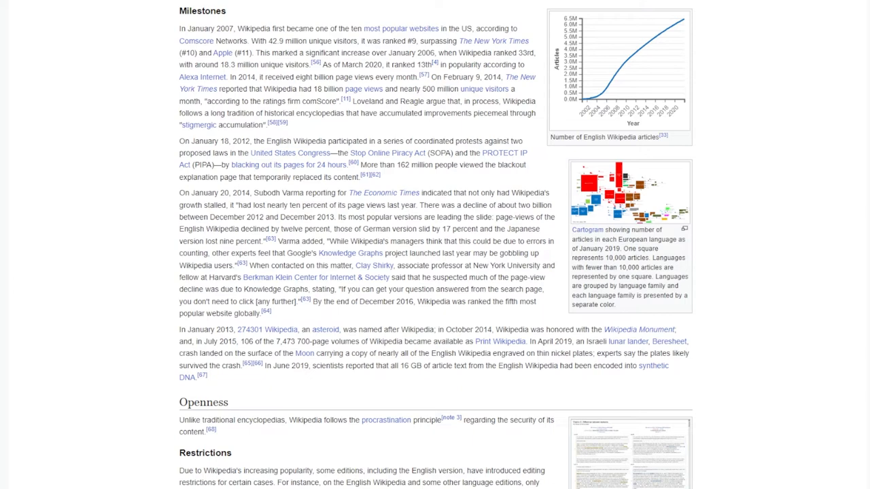
scroll(down, 3)
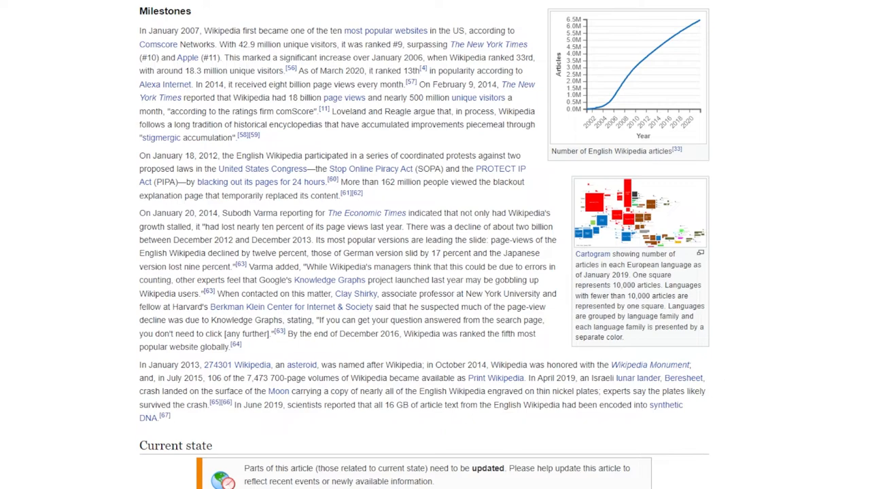
scroll(down, 3)
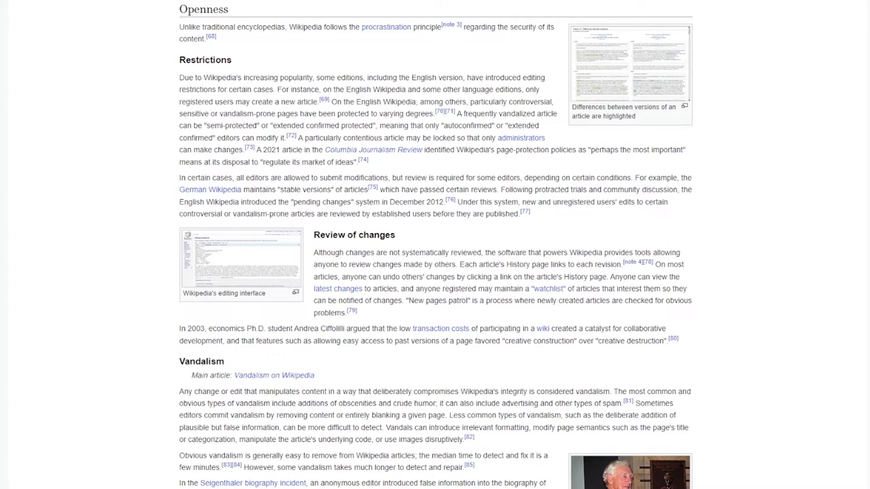
scroll(down, 3)
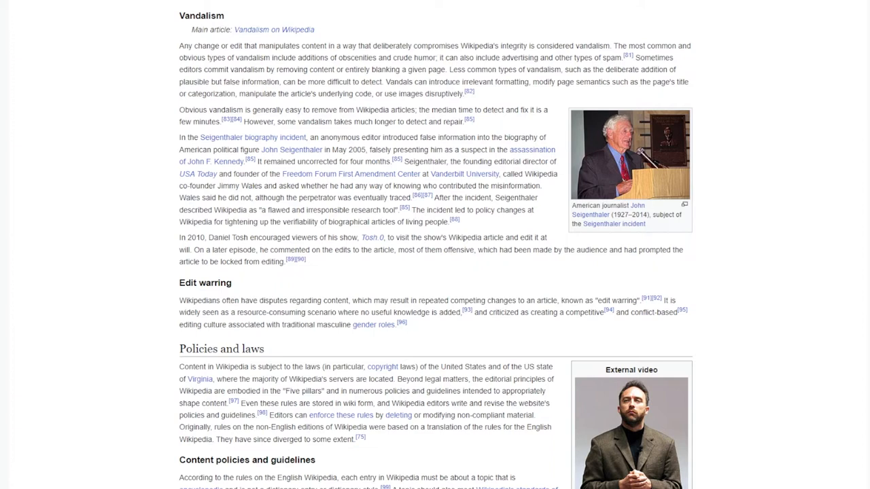
scroll(down, 3)
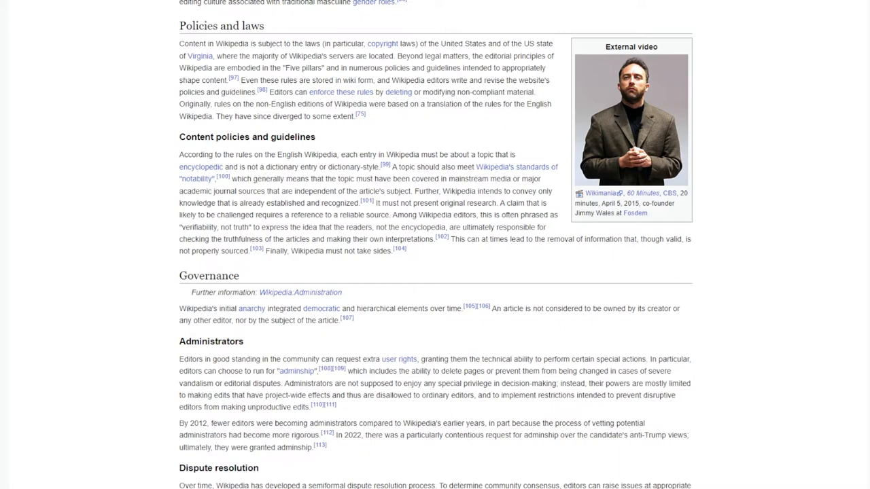
scroll(down, 3)
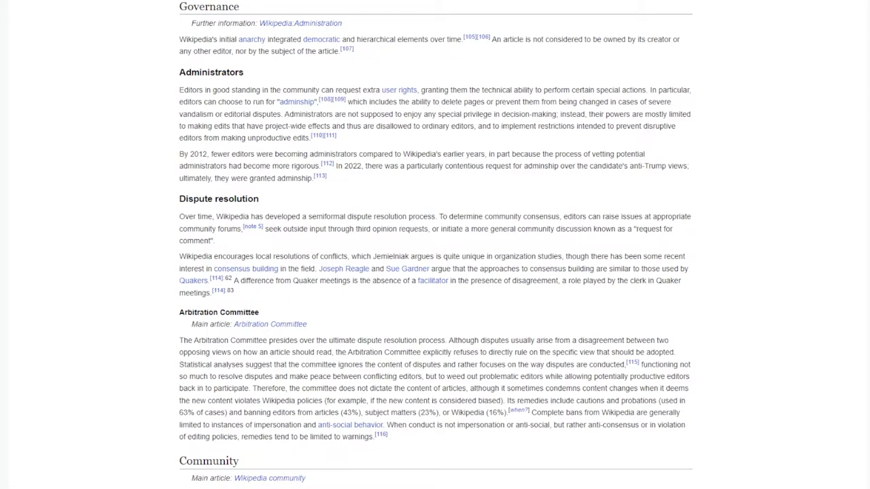
scroll(down, 3)
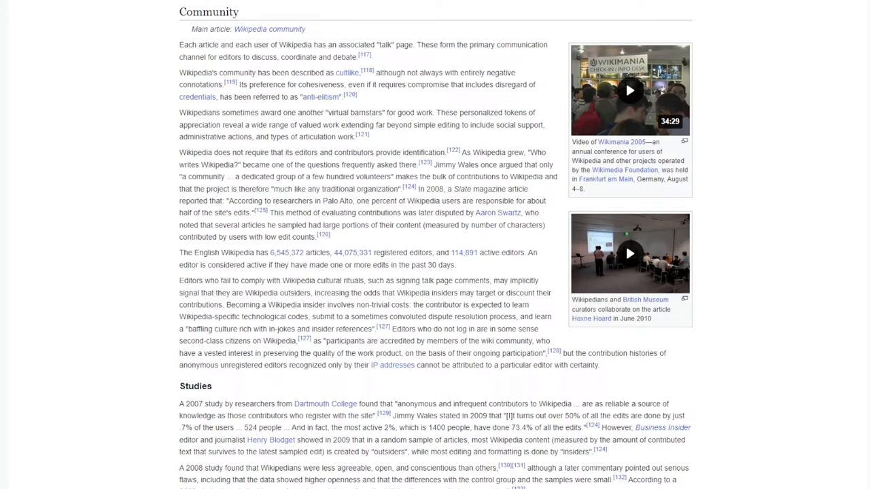
scroll(down, 3)
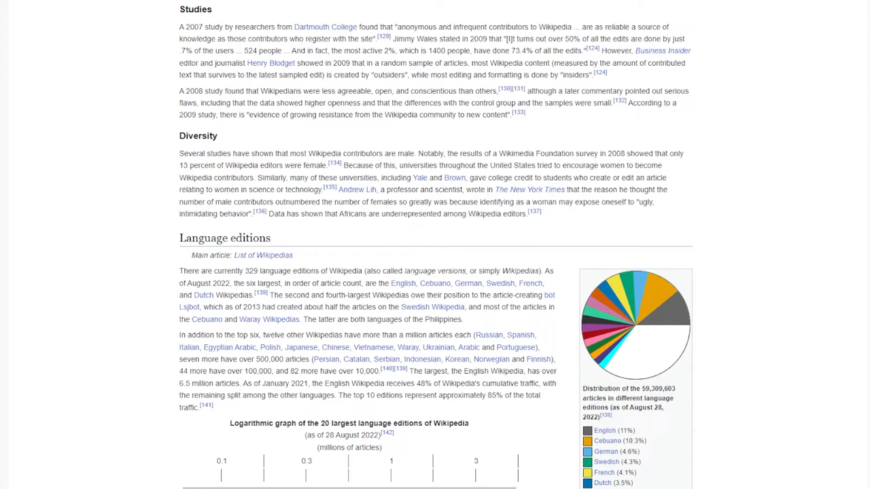
scroll(down, 3)
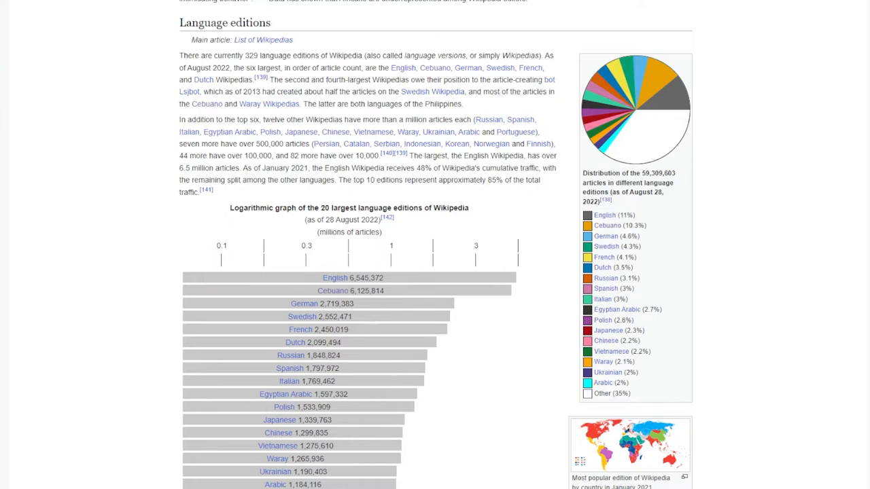
scroll(down, 3)
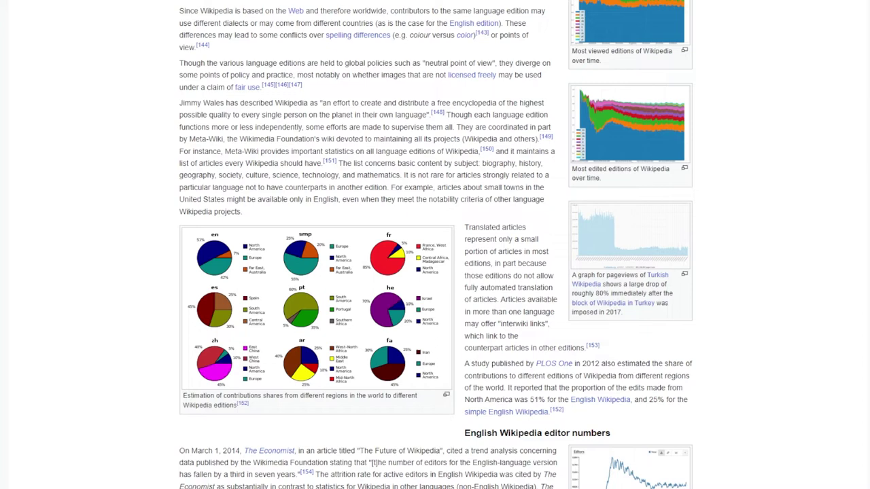
scroll(down, 3)
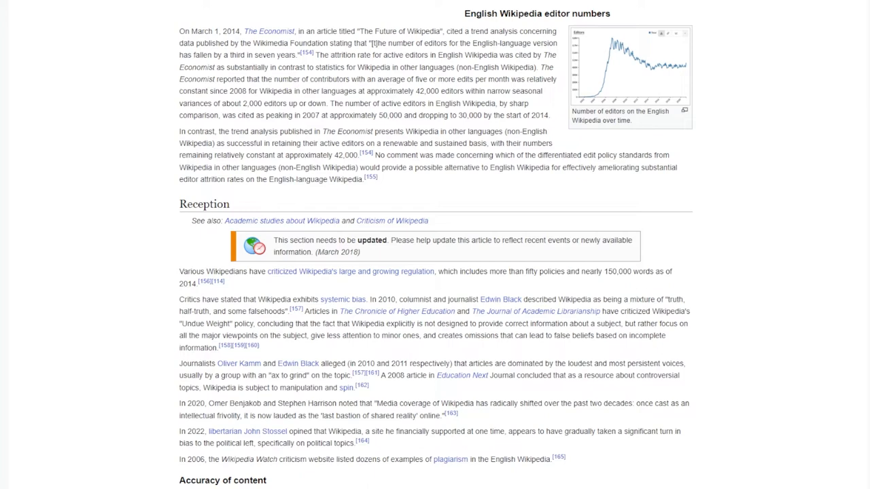
scroll(down, 3)
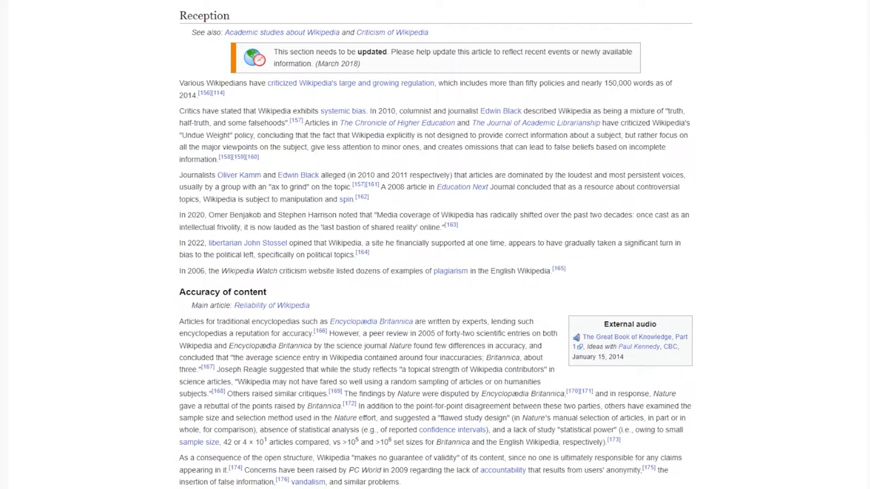
scroll(down, 3)
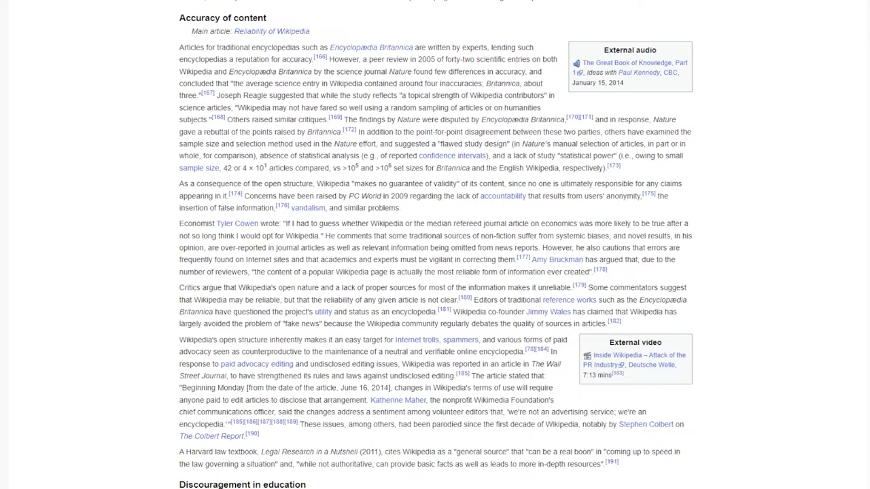
scroll(down, 3)
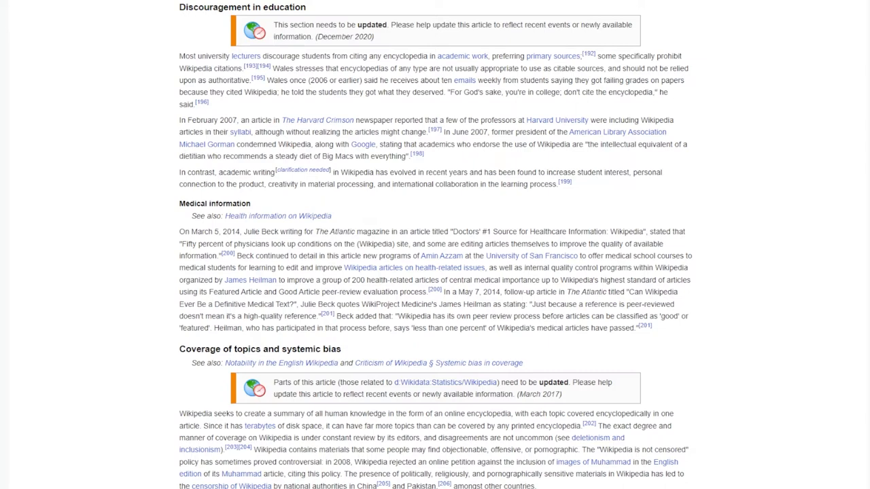
scroll(down, 3)
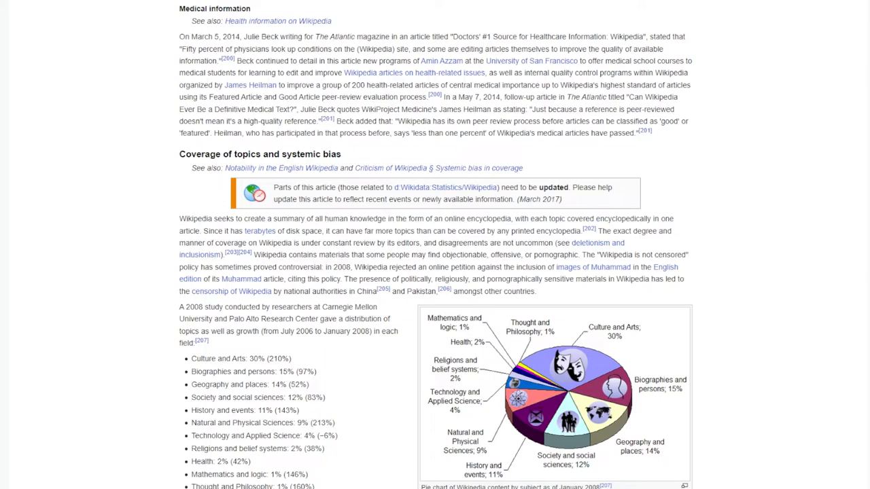
scroll(down, 3)
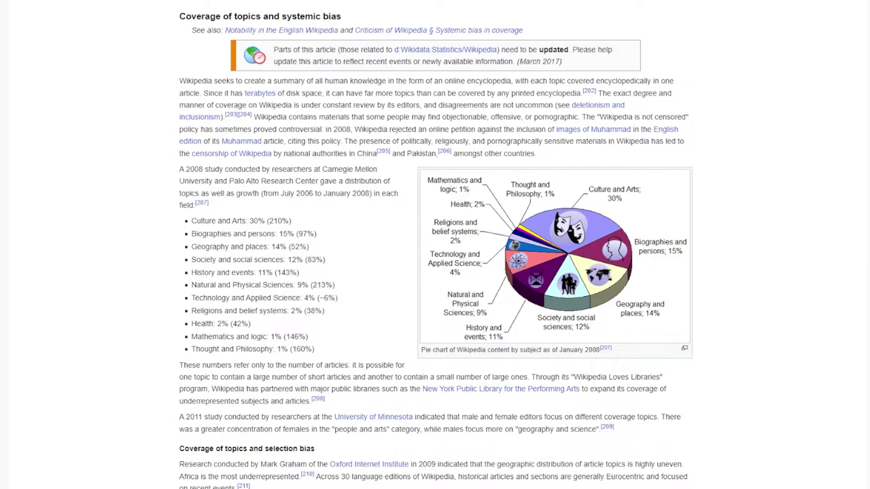
scroll(down, 3)
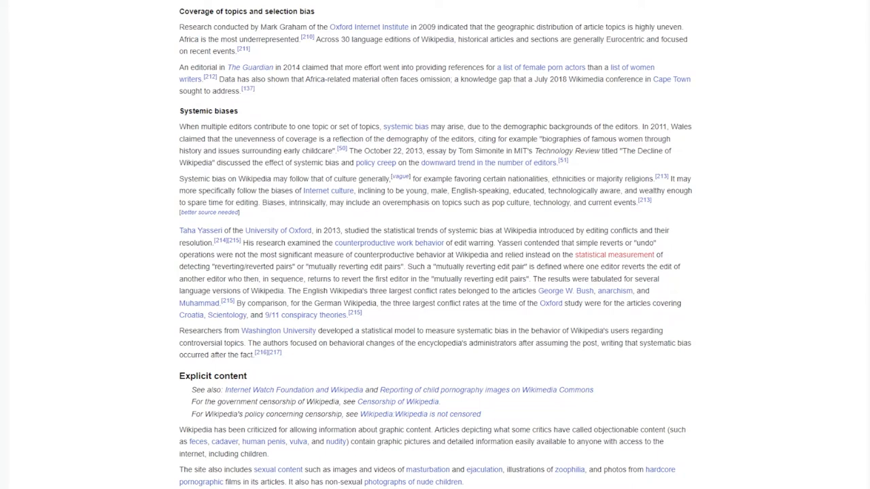
scroll(down, 3)
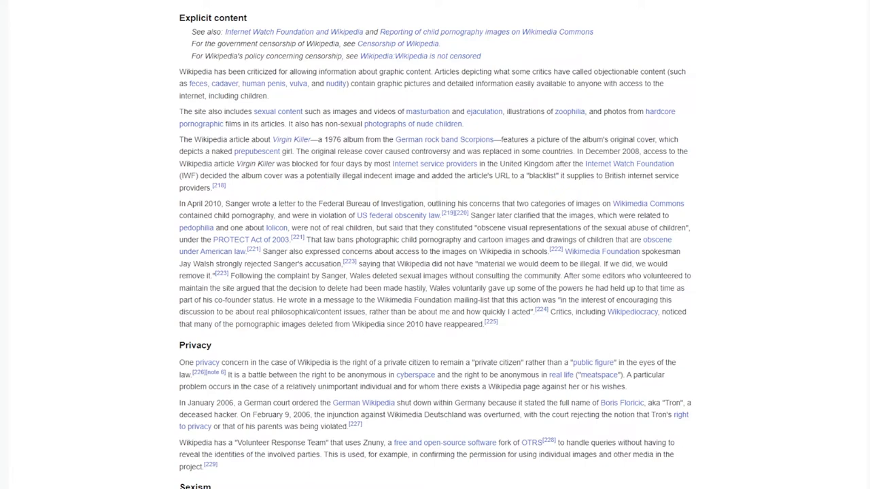
scroll(down, 3)
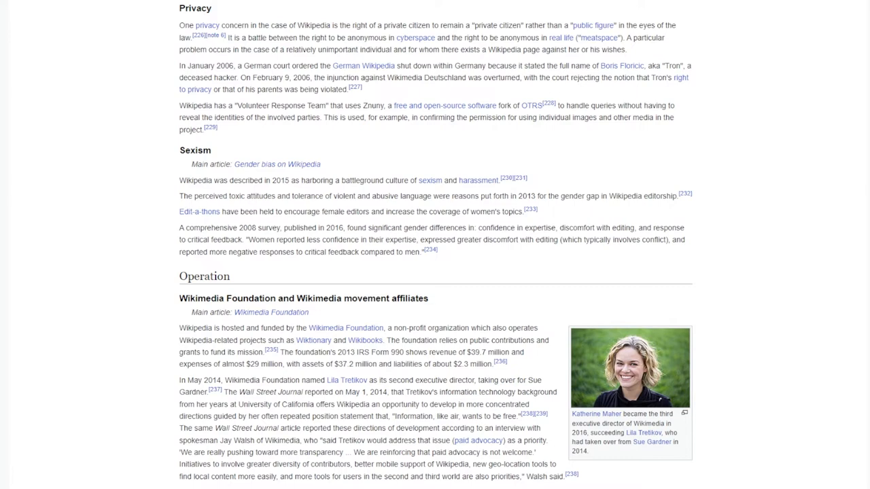
scroll(down, 3)
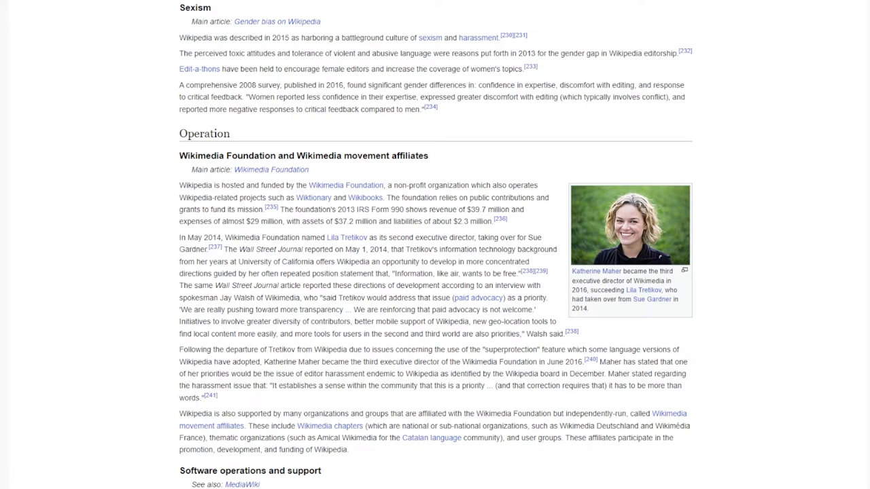
scroll(down, 3)
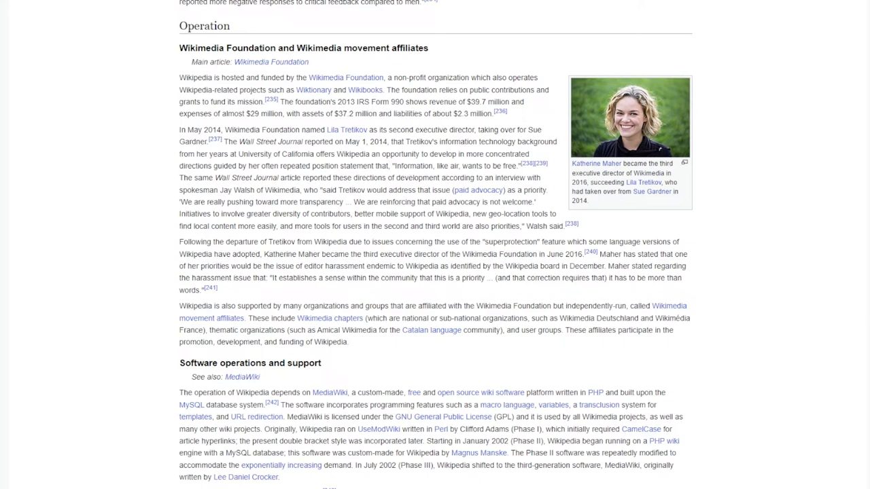
scroll(down, 3)
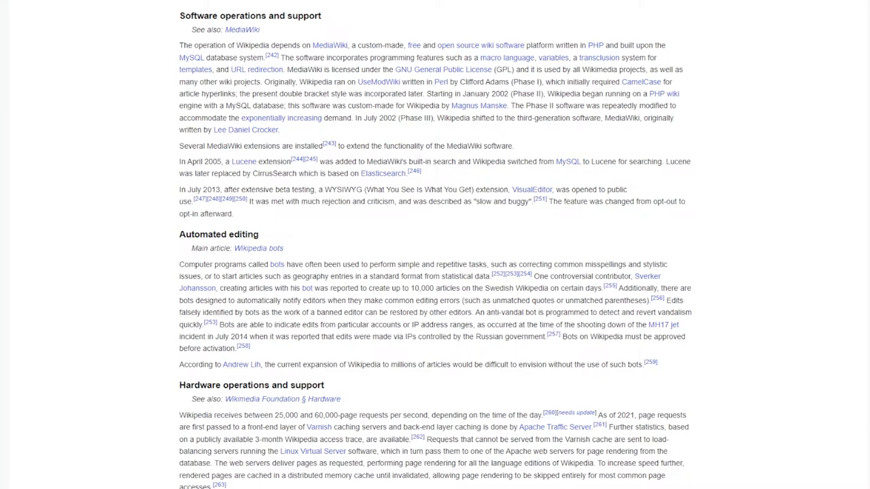
scroll(down, 3)
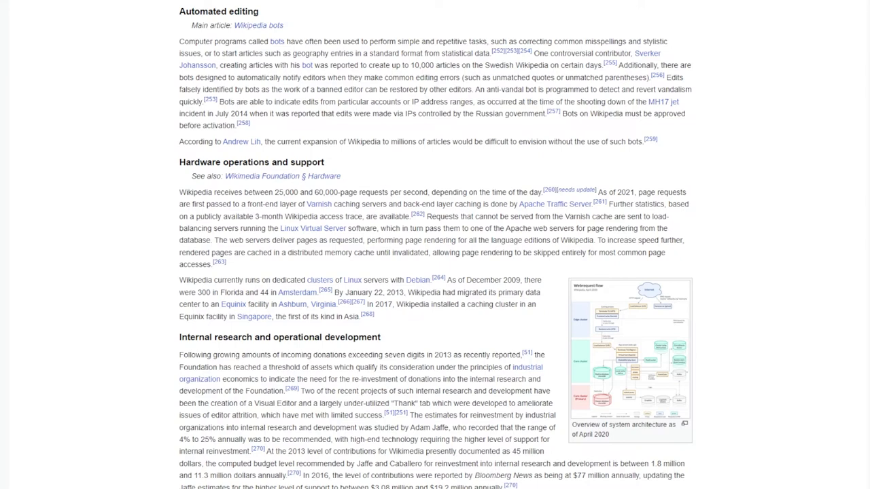
scroll(down, 3)
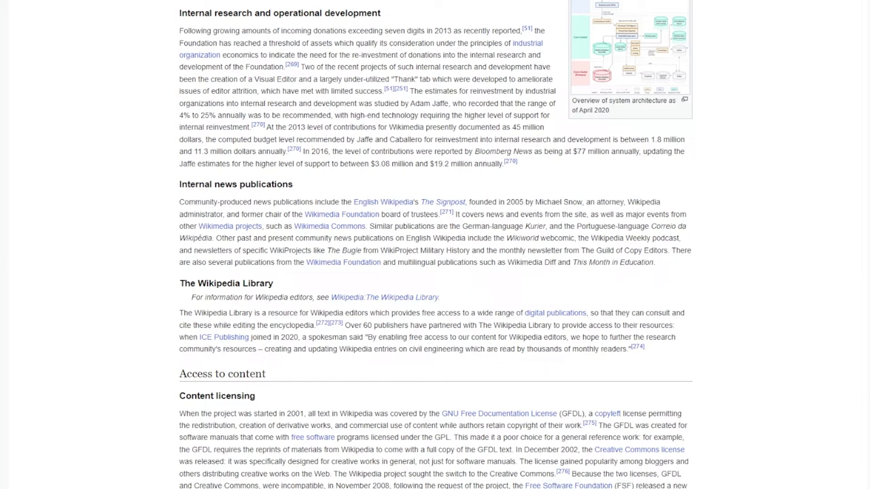
scroll(down, 3)
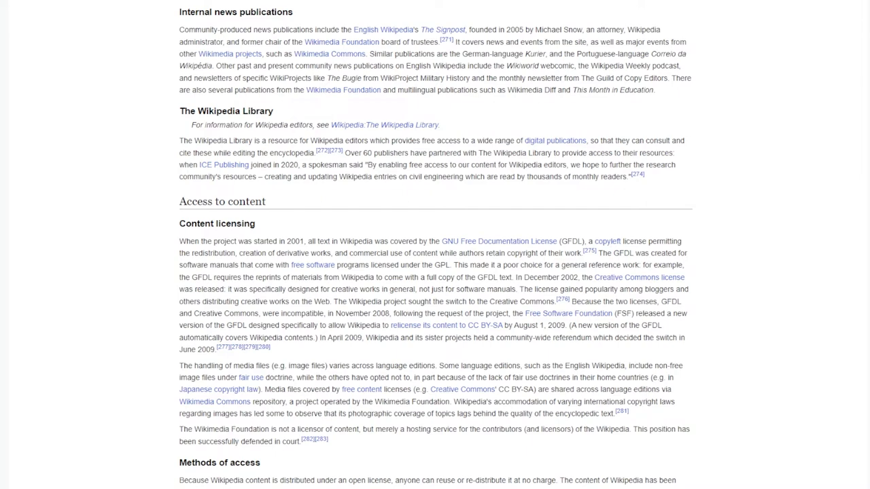
scroll(down, 3)
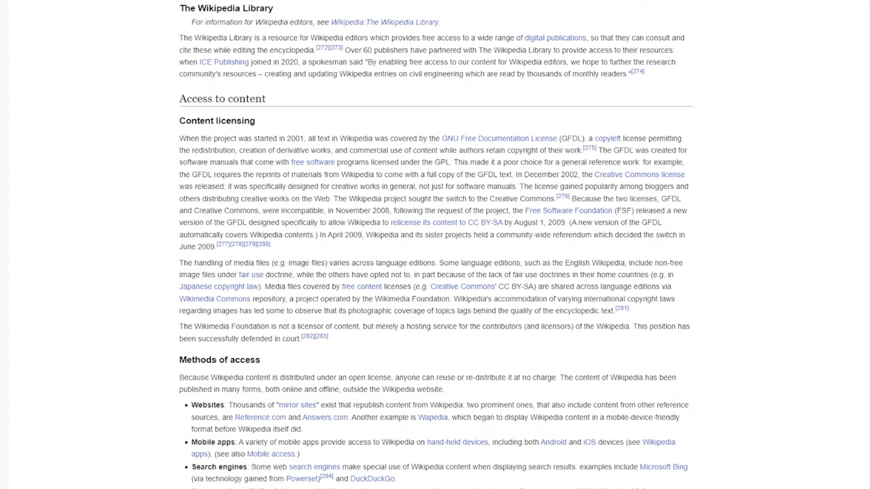
scroll(down, 3)
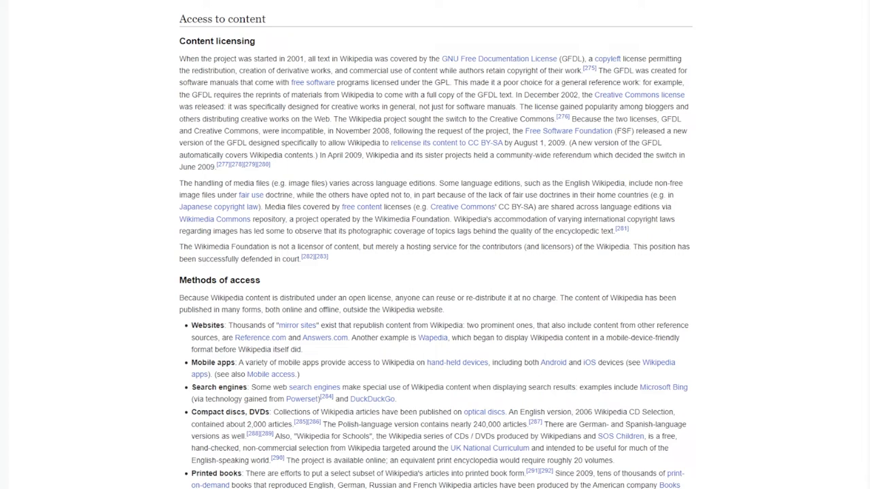
scroll(down, 3)
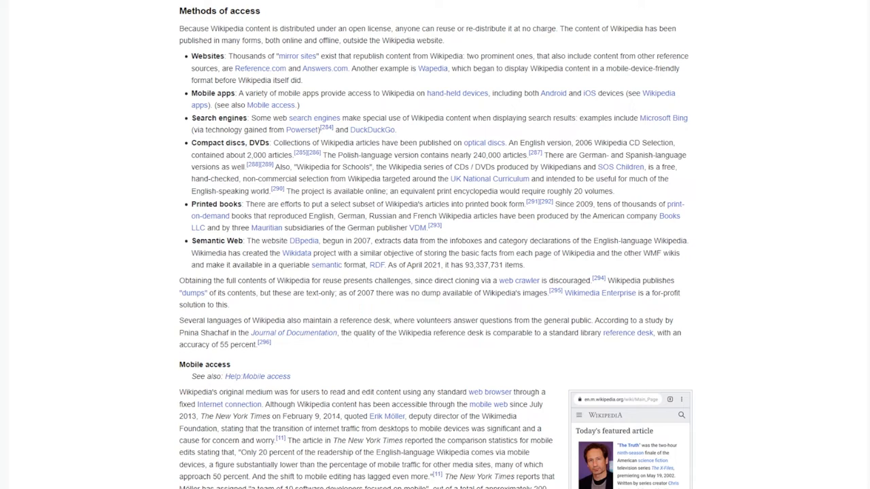
scroll(down, 3)
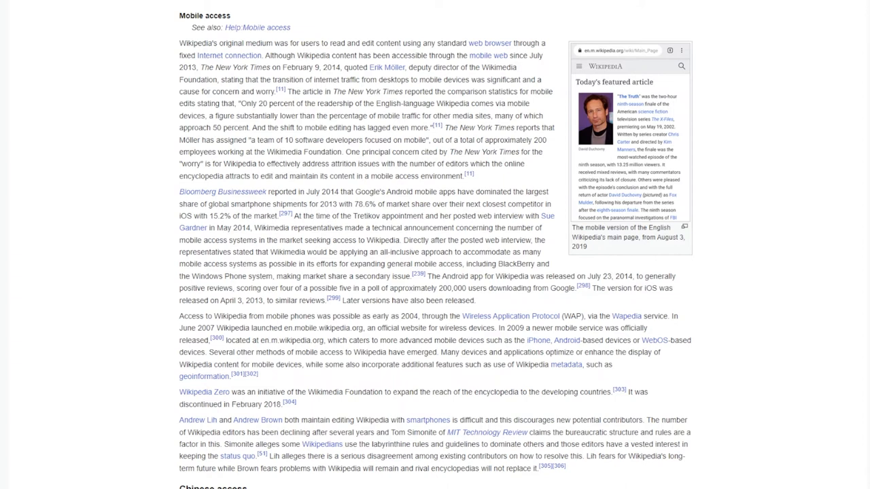